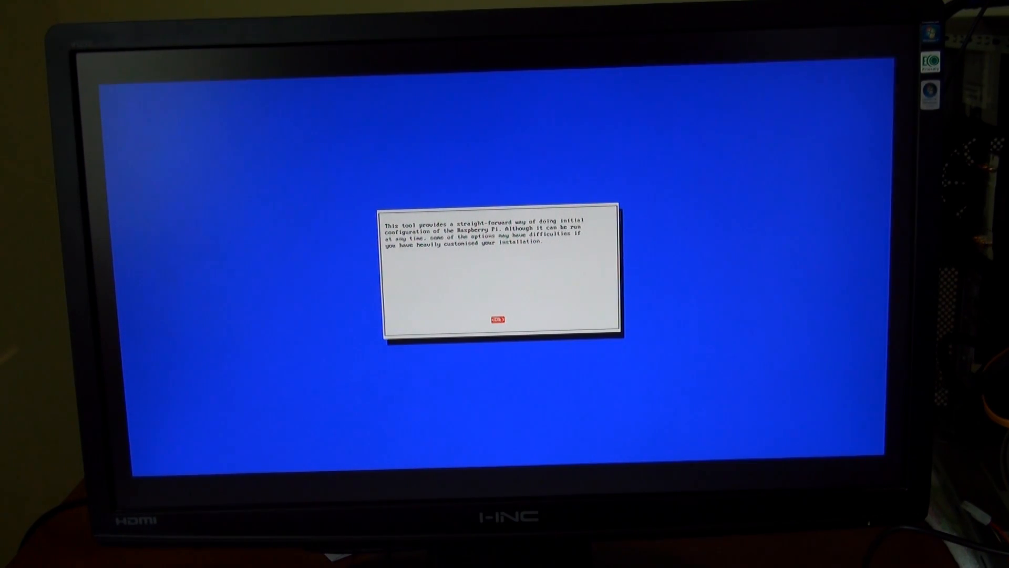
Dismiss the introductory notice and move down the main menu to the password setting.
left_click(501, 319)
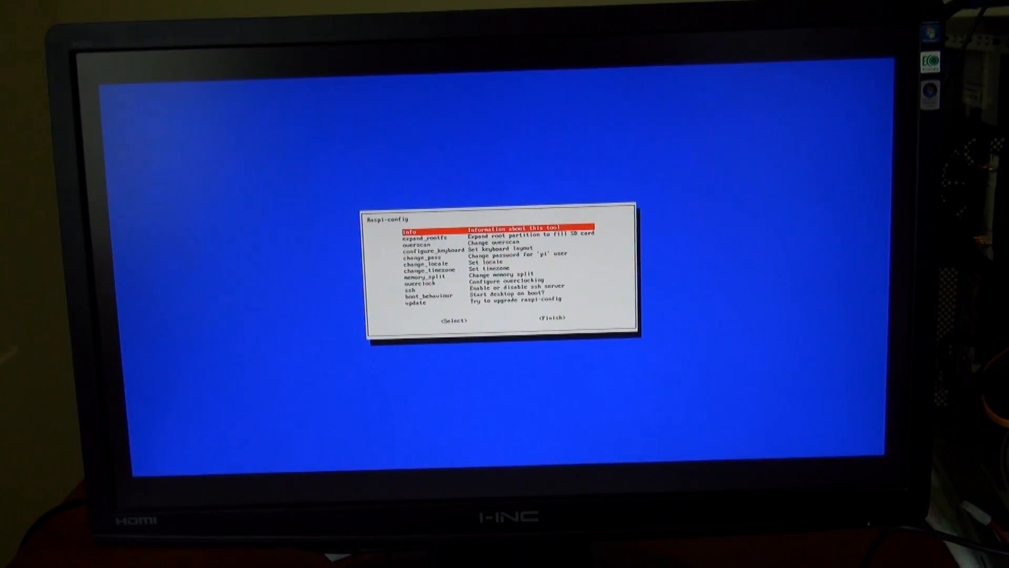
key("Down")
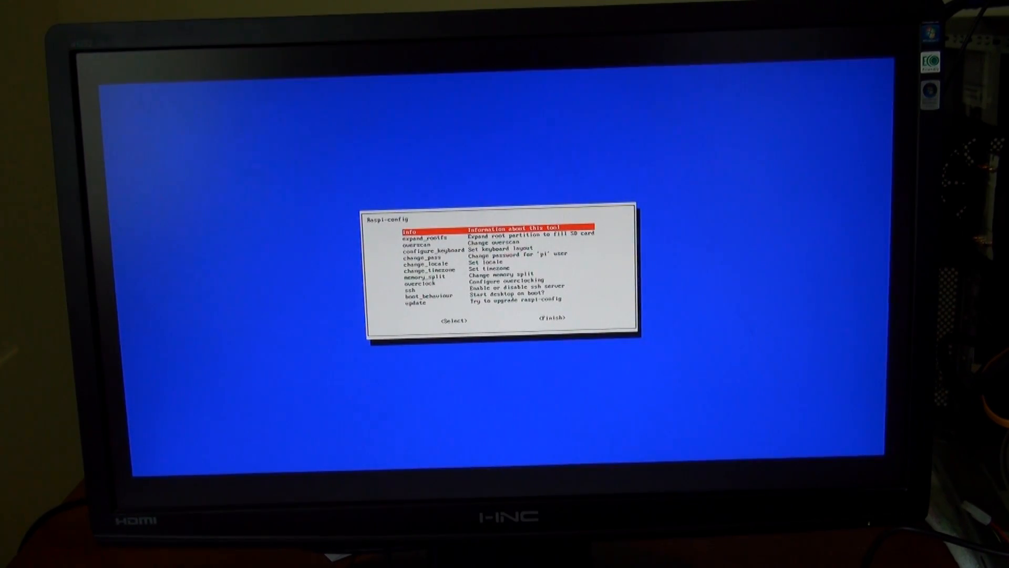
key("Down")
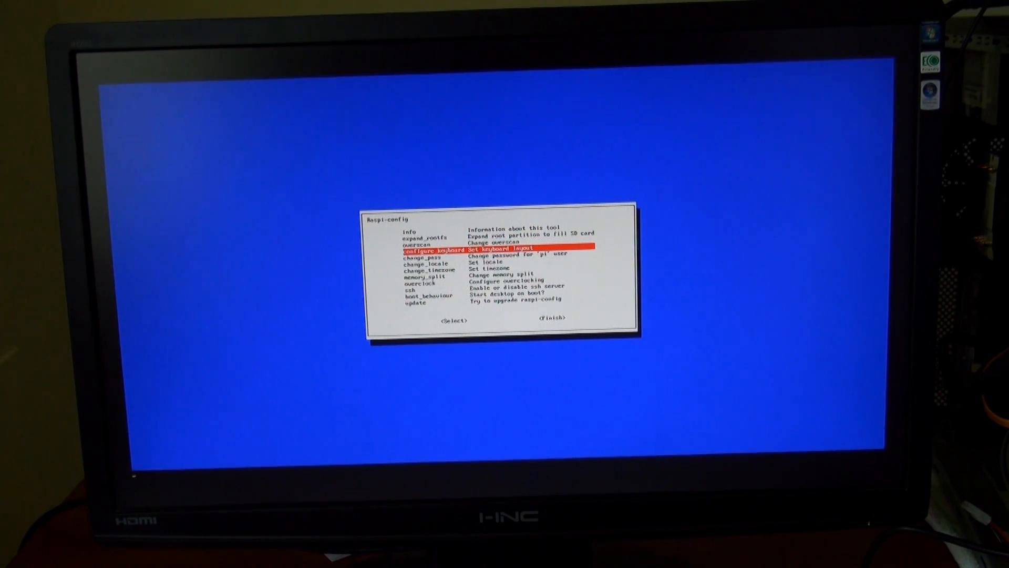
key("Return")
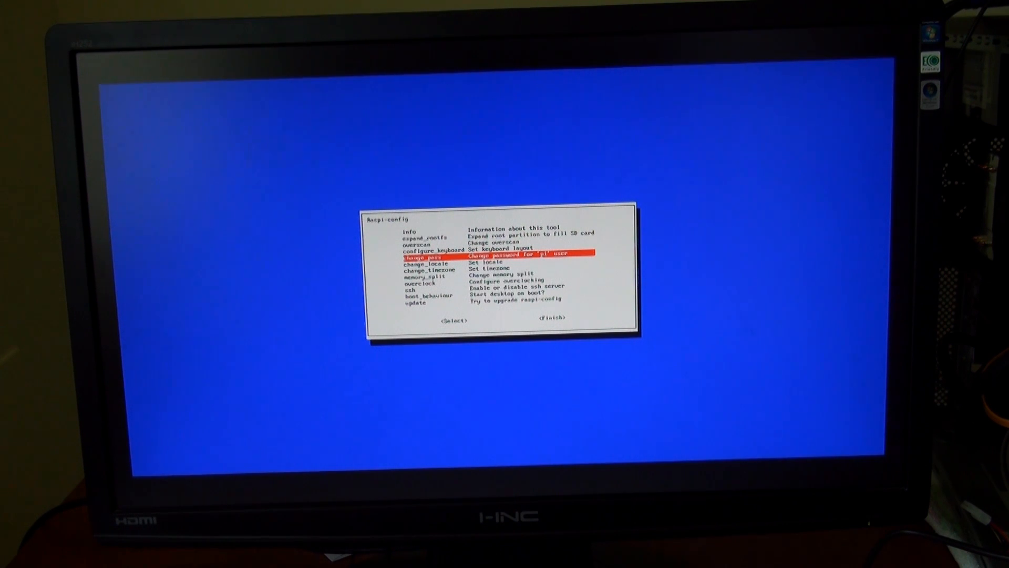
Generate the en_GB/en_US UTF-8 locales and set en_GB UTF-8 as the system default.
key("Down")
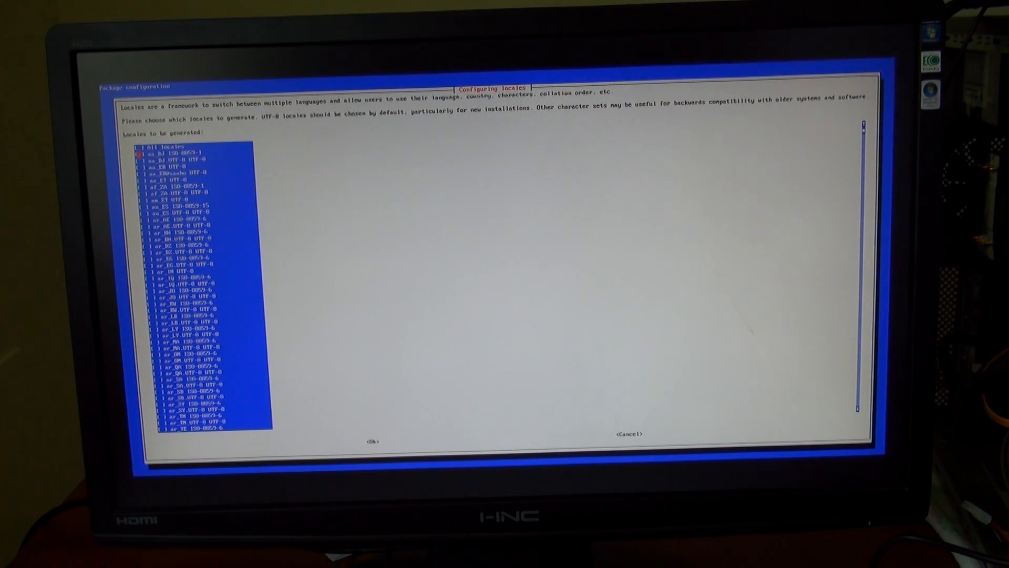
scroll("down", 3)
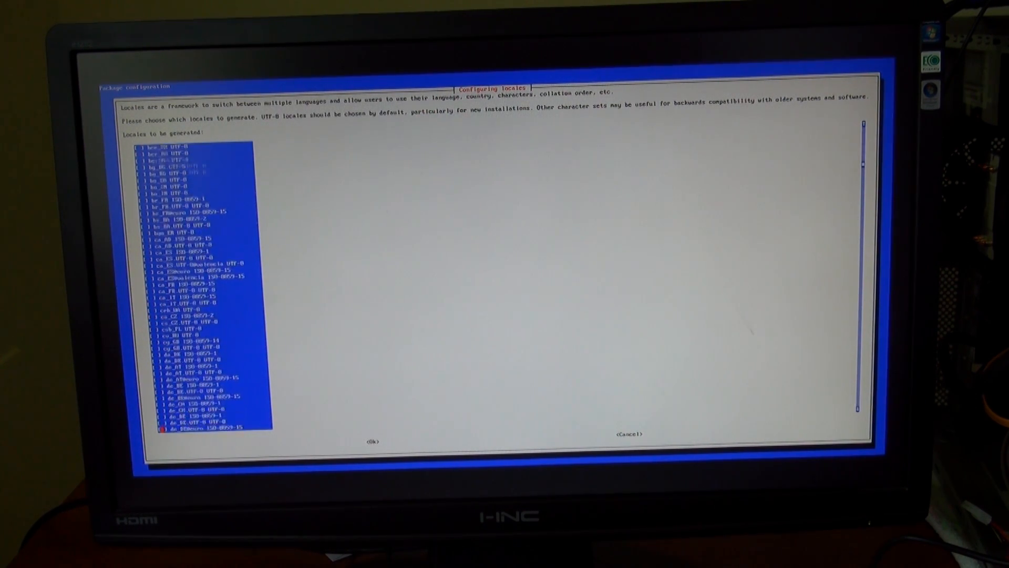
scroll("down", 3)
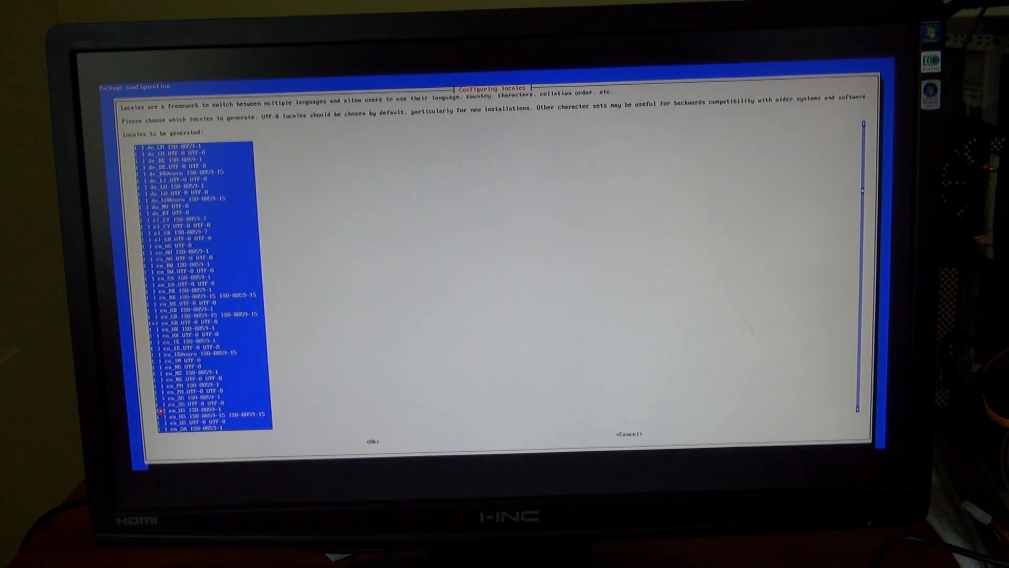
left_click(371, 441)
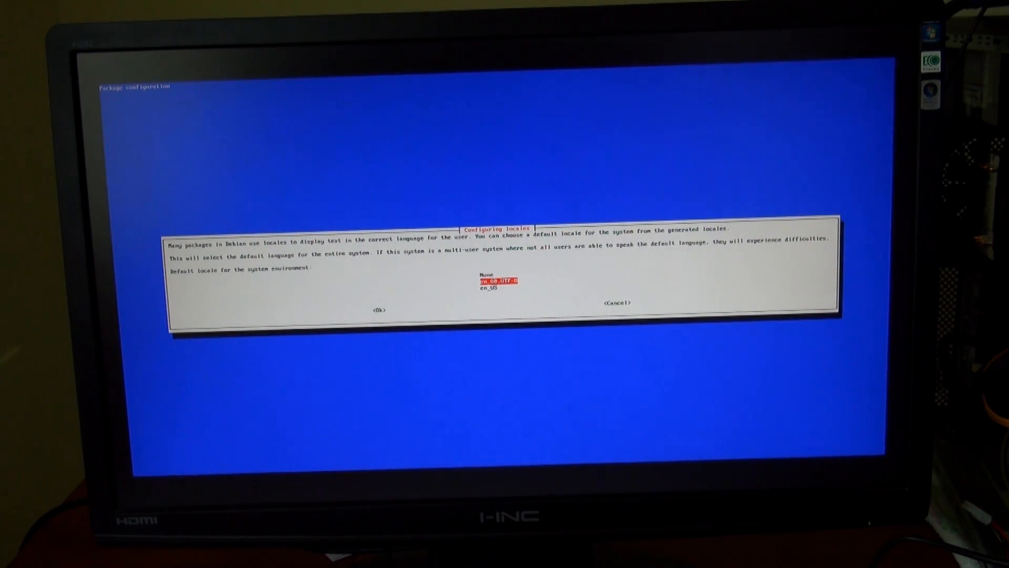
key("Down")
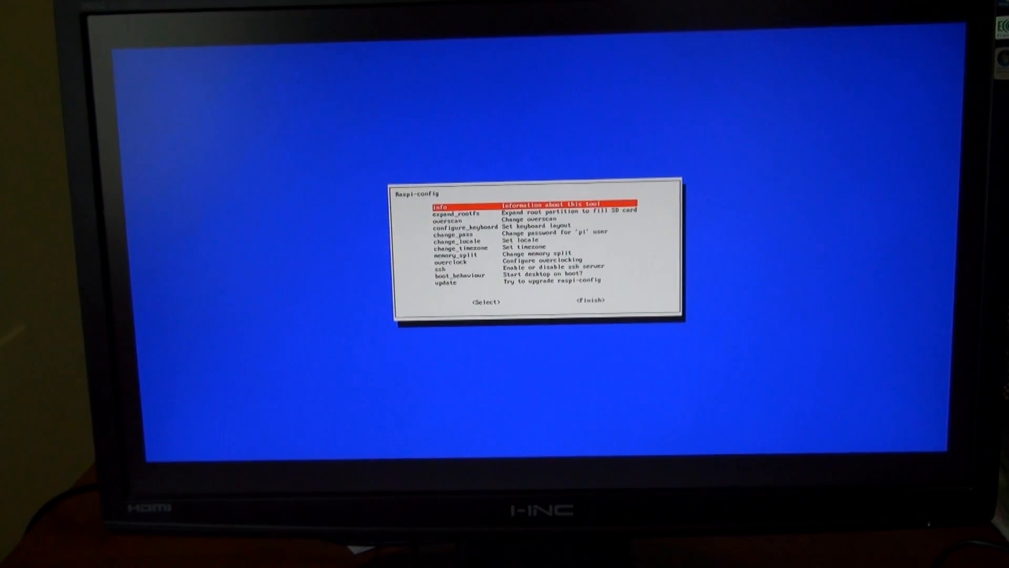
Choose US as the geographic area and Mountain as the time zone.
key("Down")
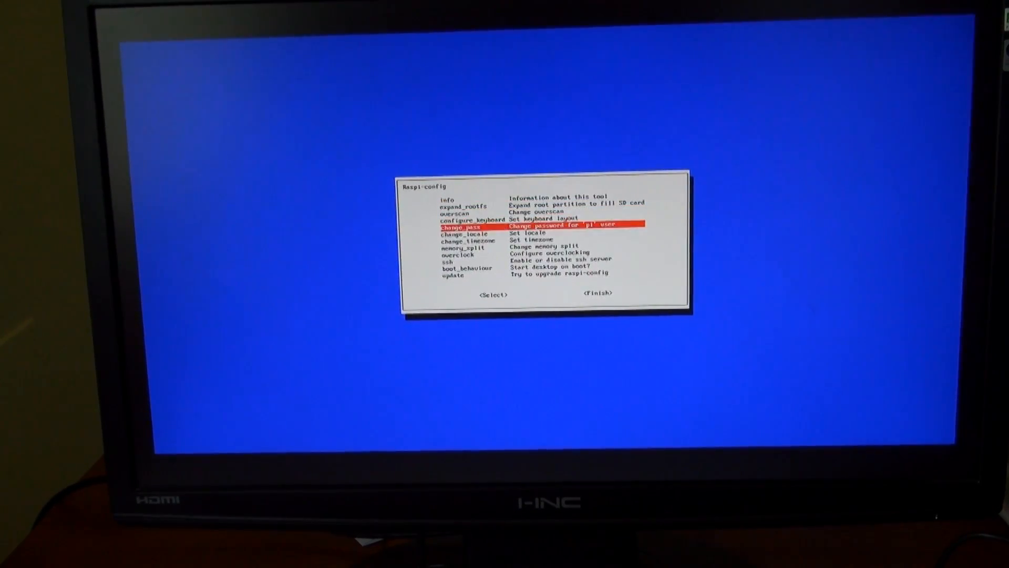
key("Down")
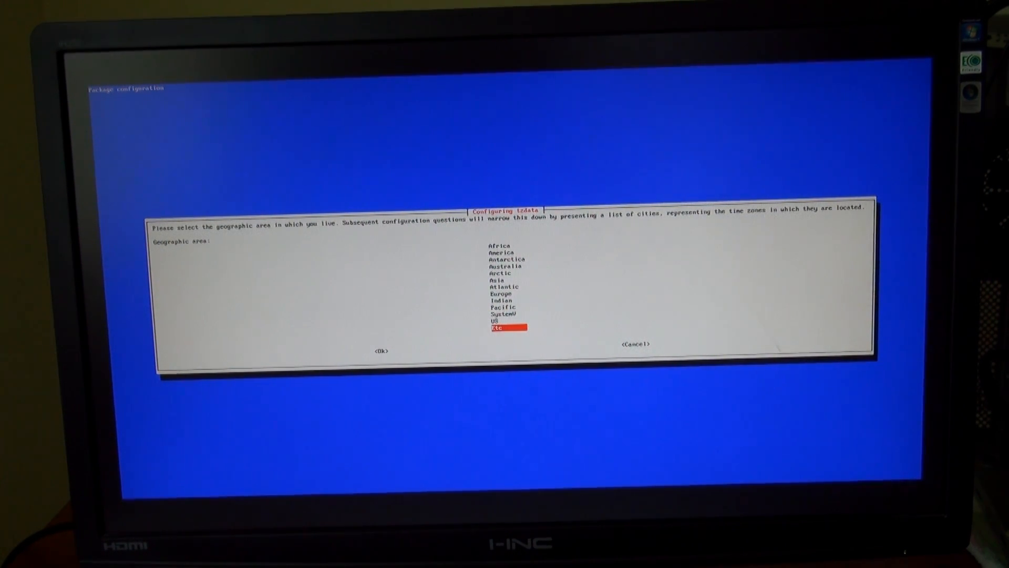
key("Up")
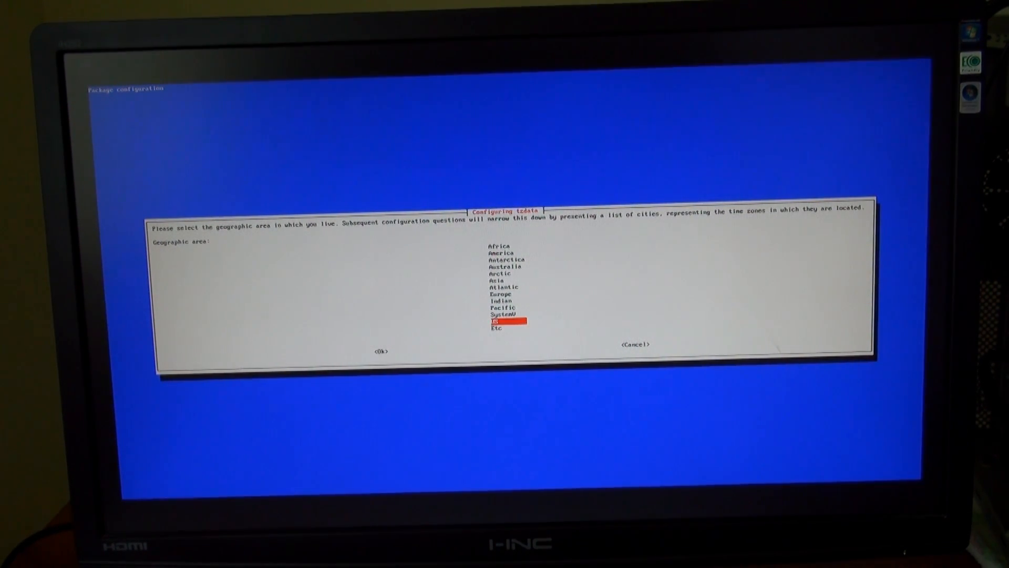
left_click(380, 351)
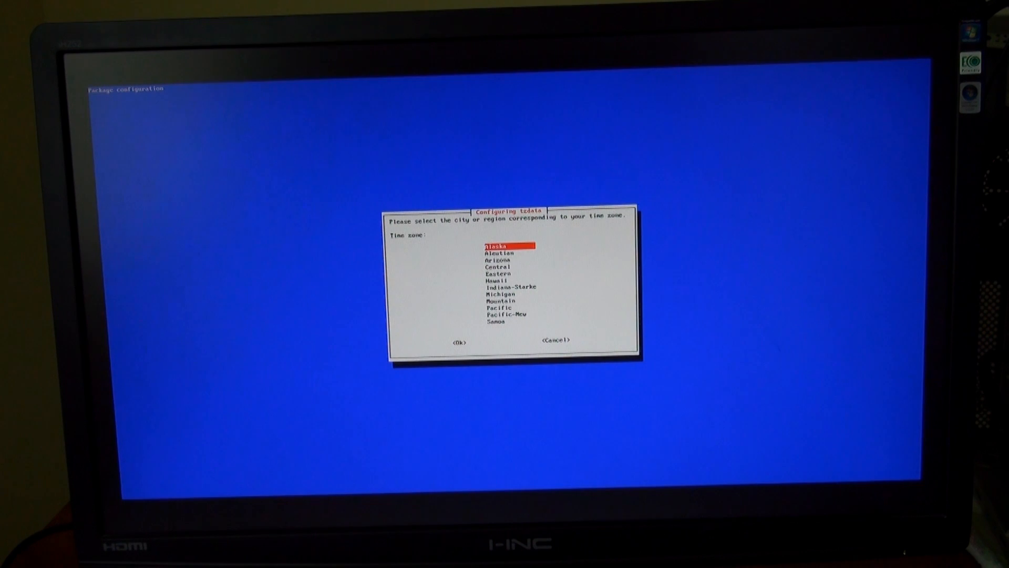
key("Down")
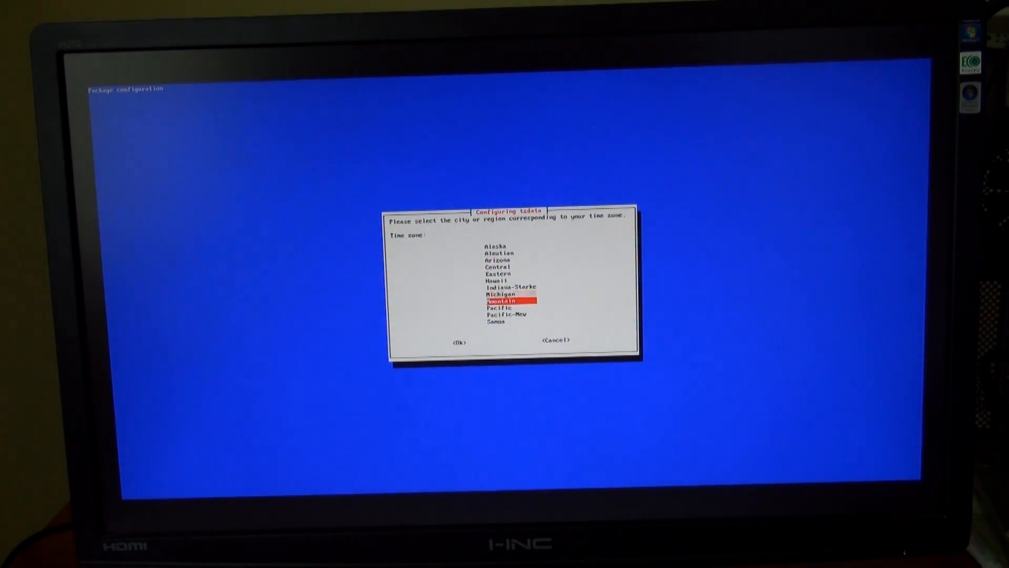
key("Up")
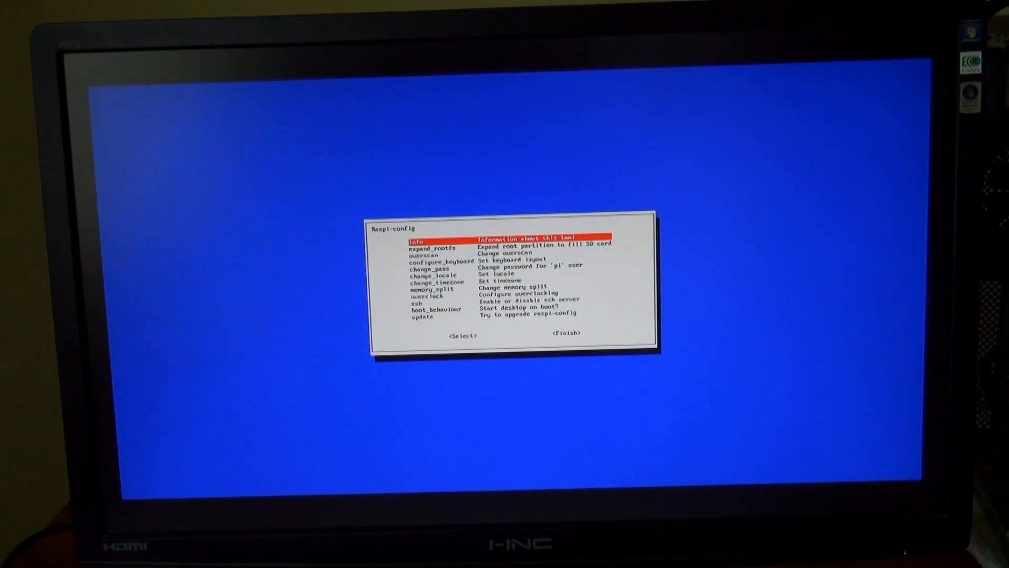
Browse the Modest and Turbo presets and confirm the High overclock preset.
key("Down")
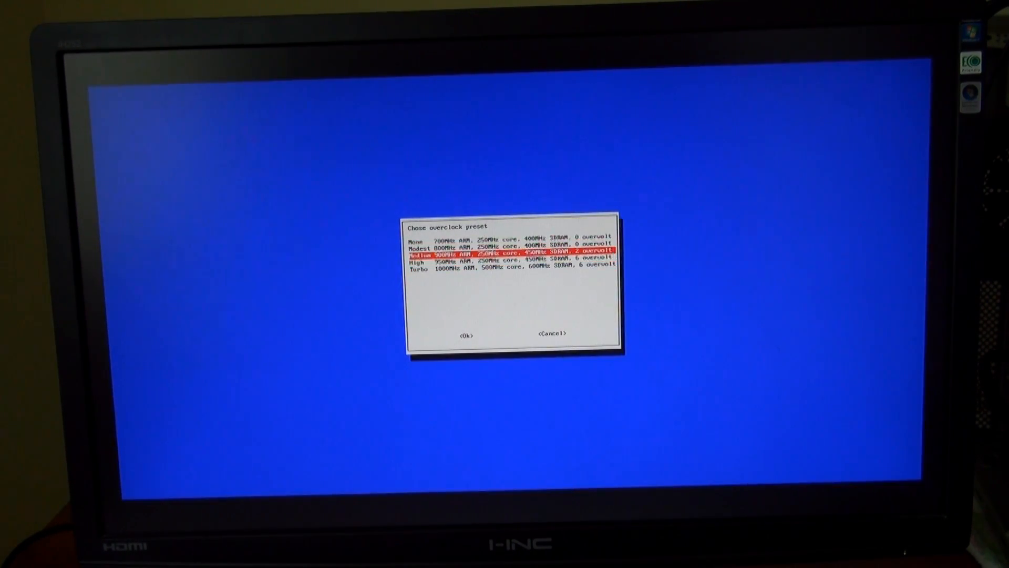
key("Up")
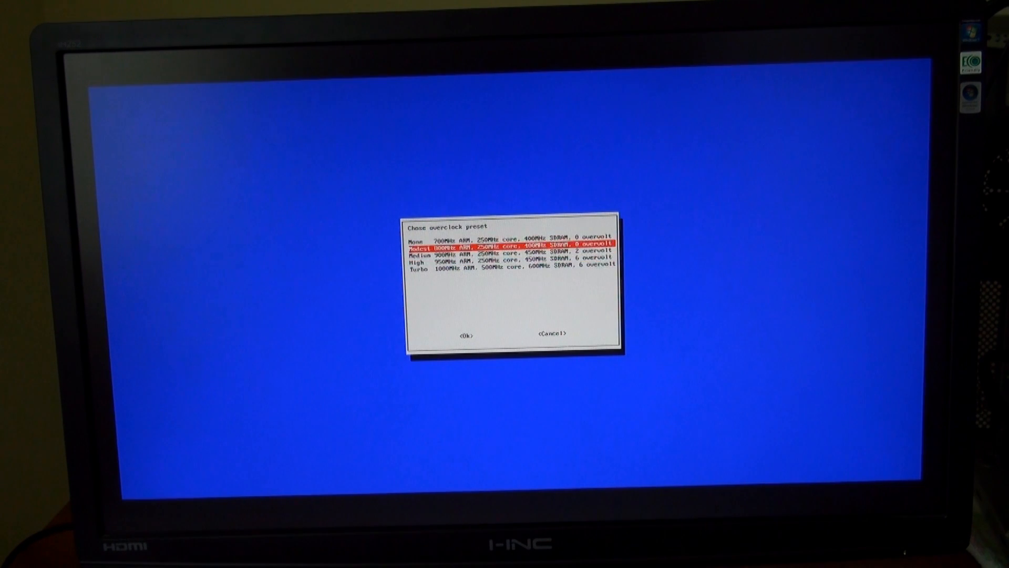
key("Down")
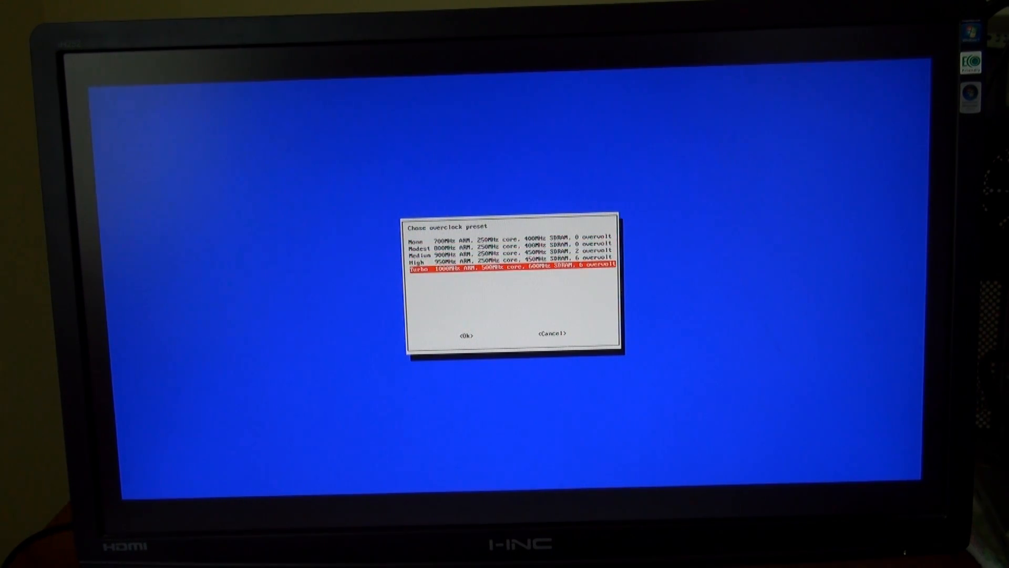
key("up")
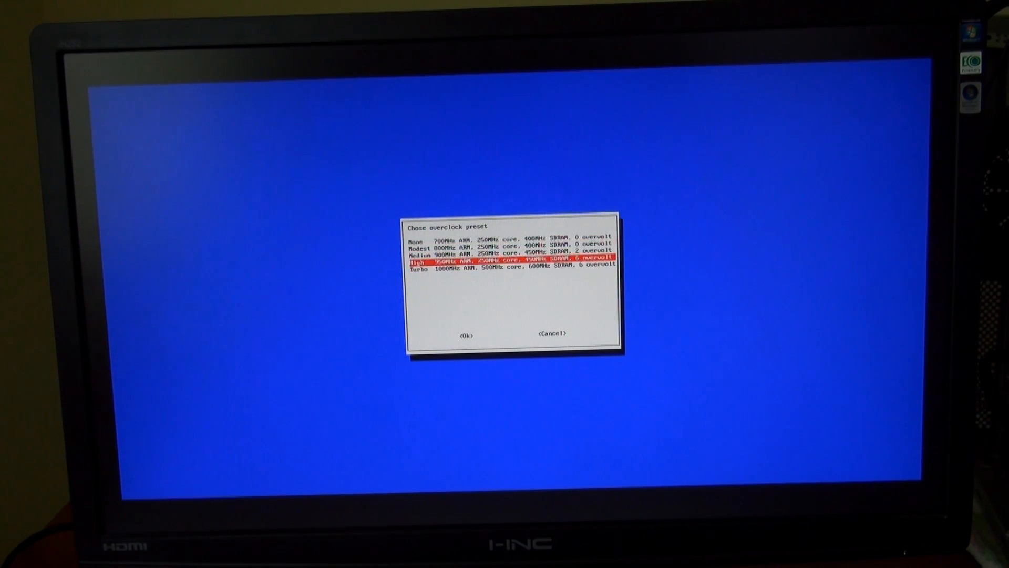
key("Down")
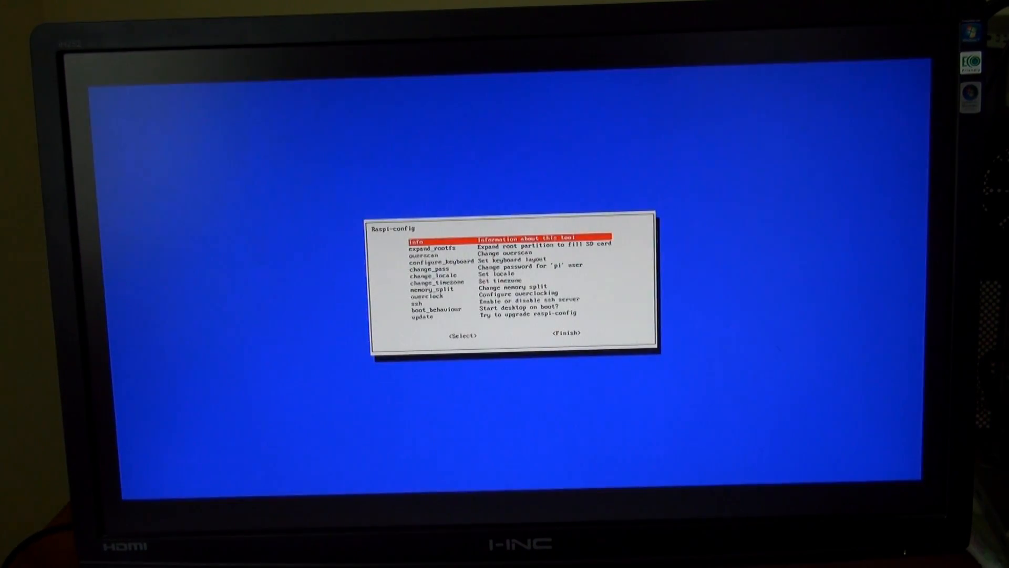
Enable the SSH server, dismiss its confirmation and move down toward the update option.
key("Down")
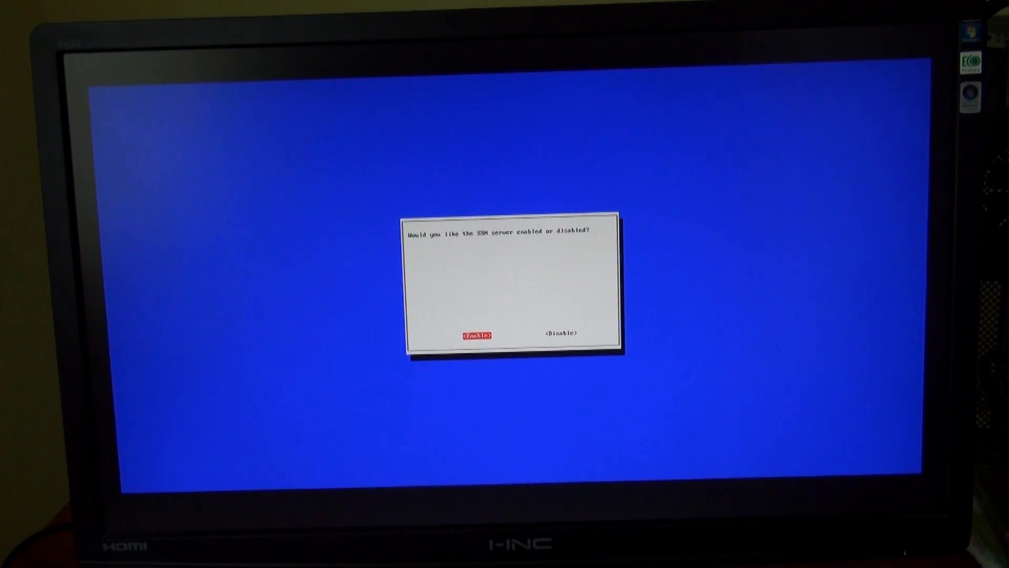
left_click(475, 334)
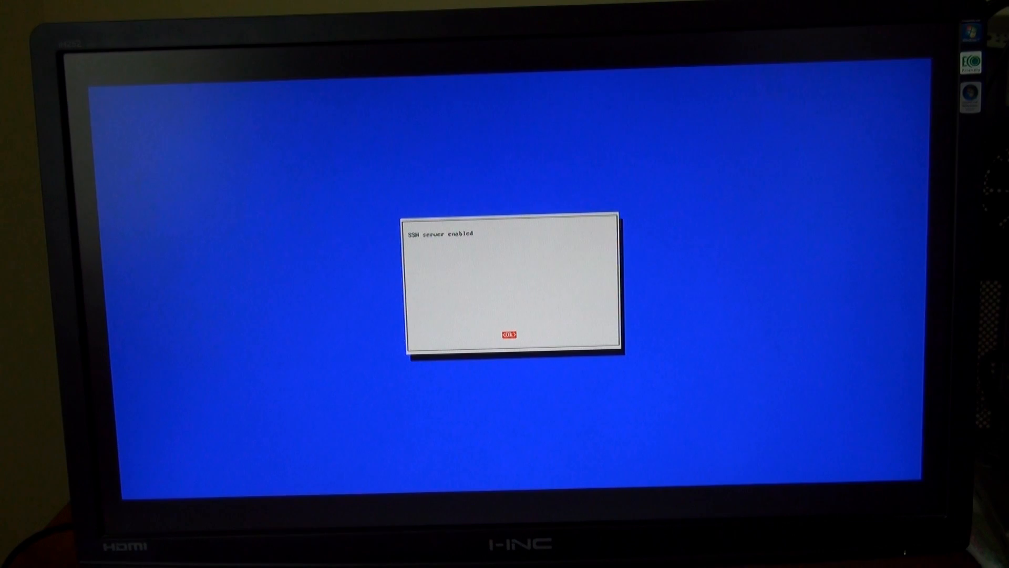
left_click(509, 333)
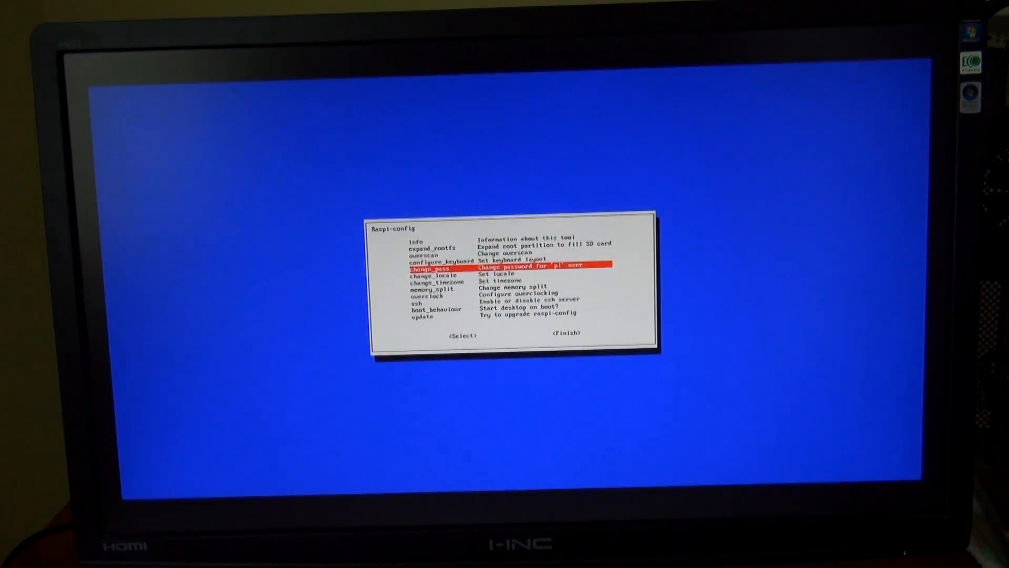
key("Down")
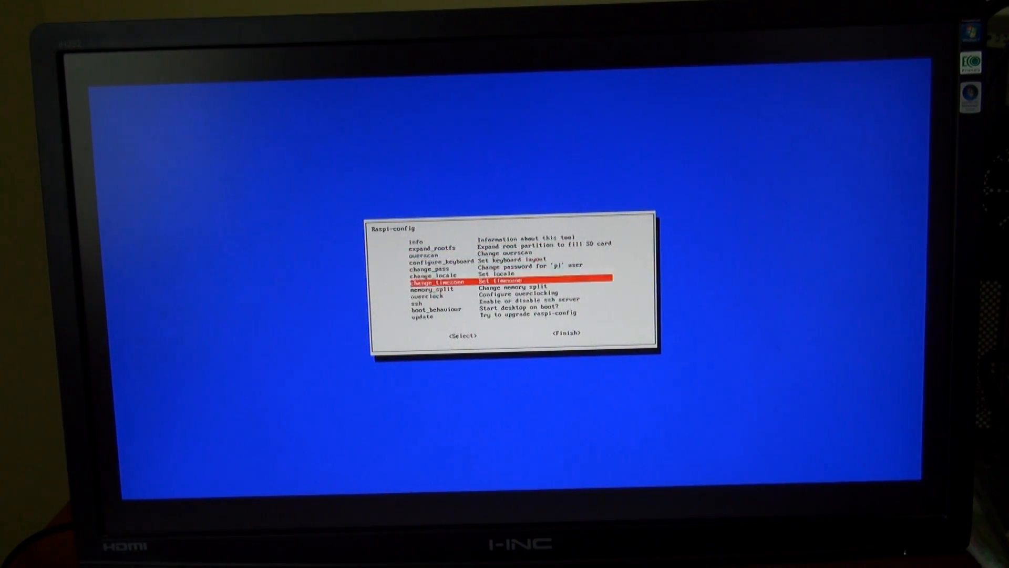
key("Down")
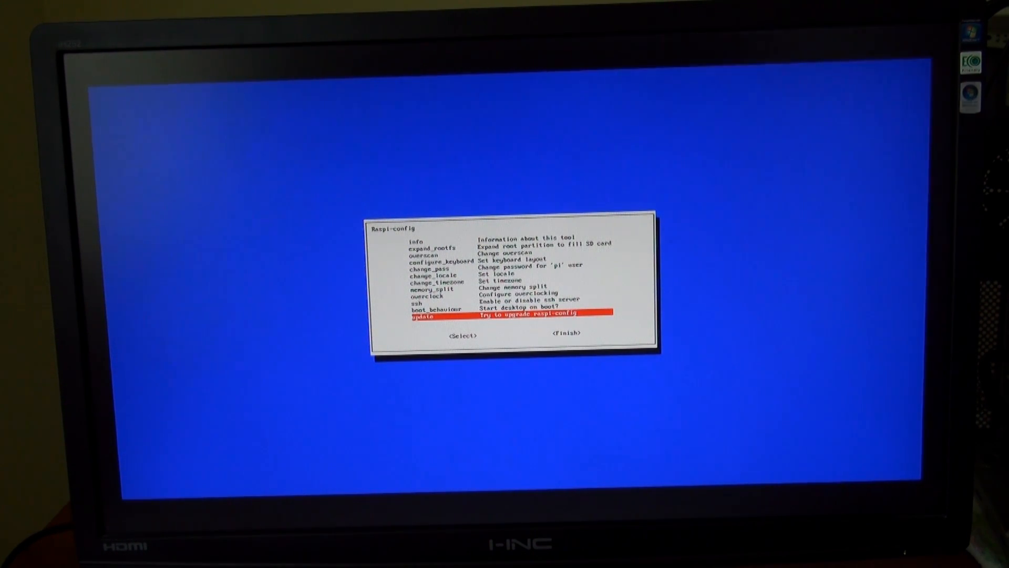
Run the update entry that upgrades raspi-config itself.
key("Tab")
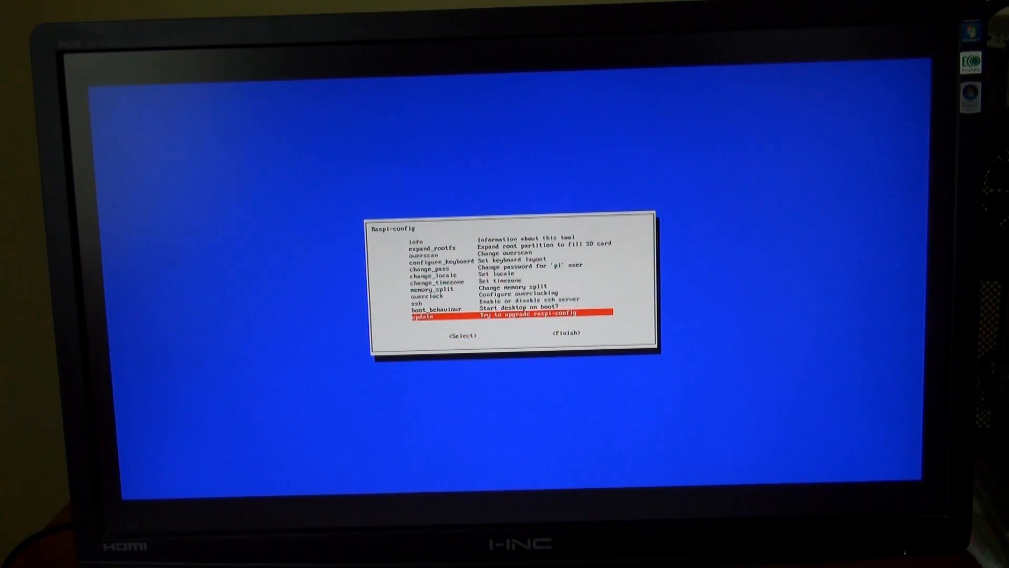
key("Tab")
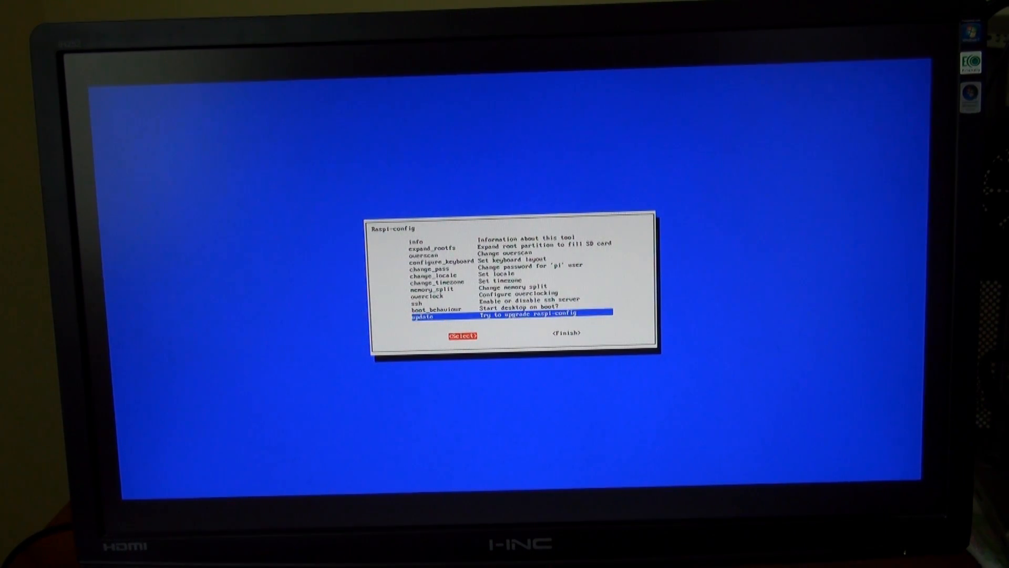
key("Tab")
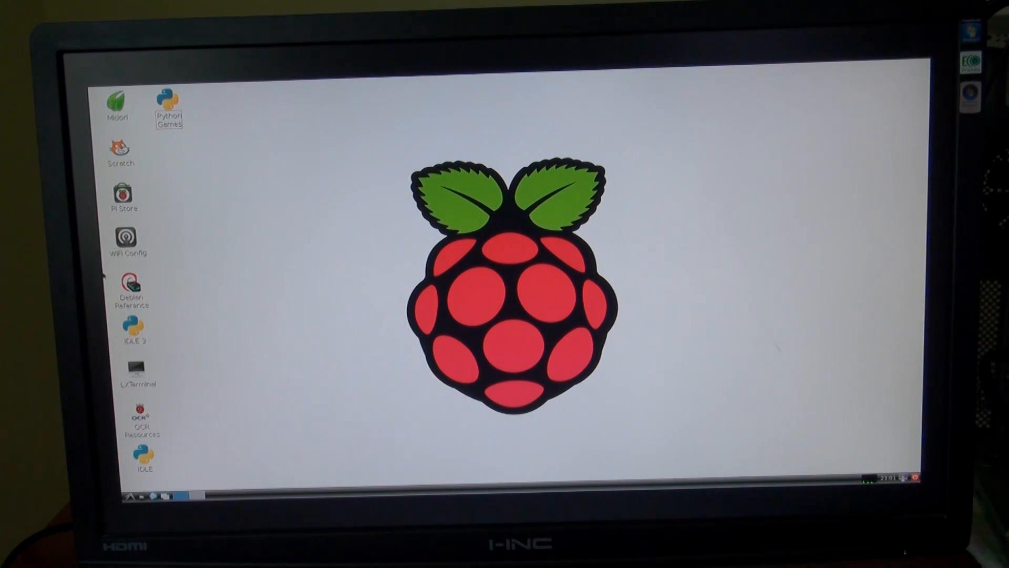
mouse_move(147, 243)
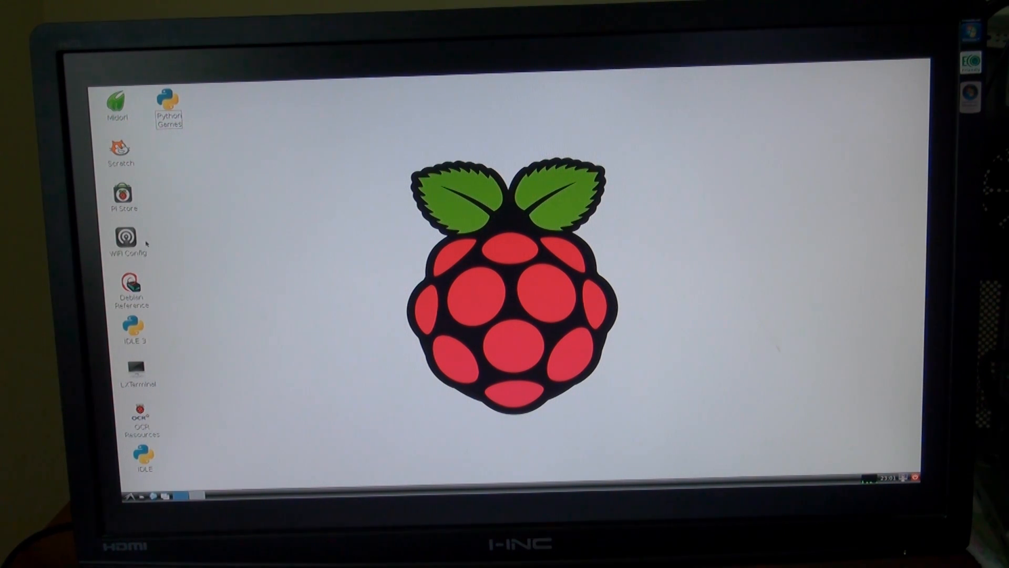
mouse_move(248, 240)
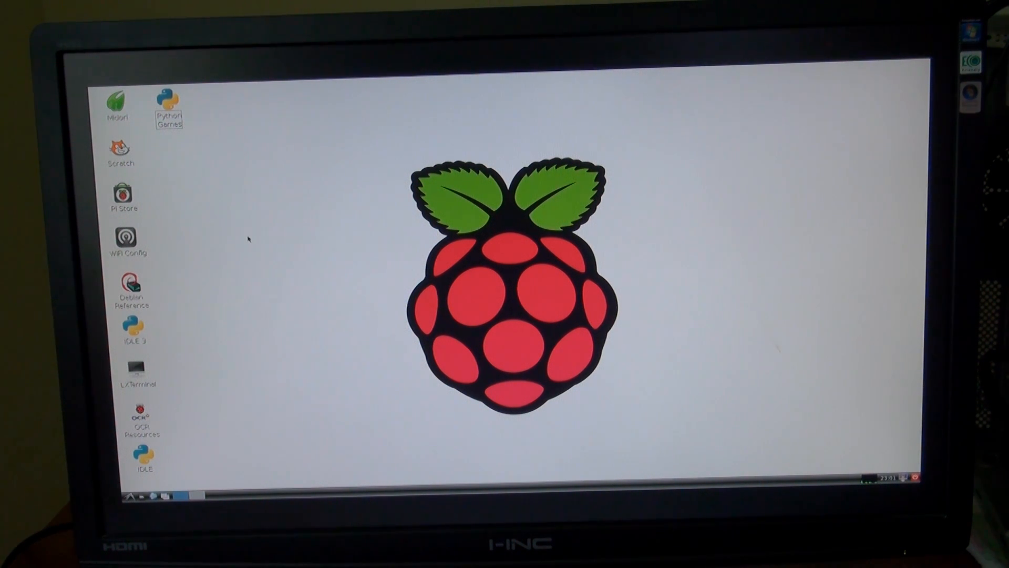
mouse_move(215, 260)
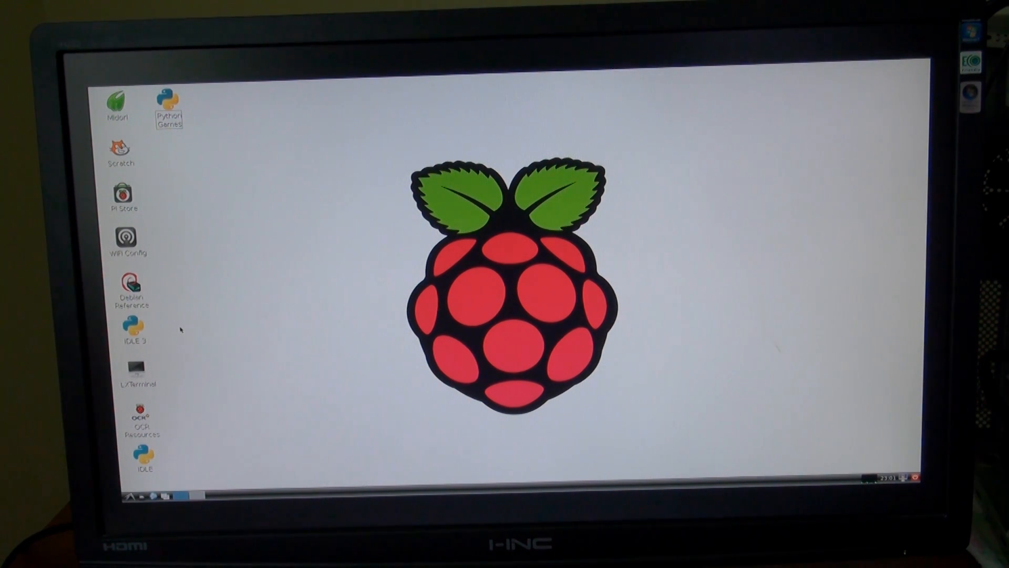
mouse_move(230, 376)
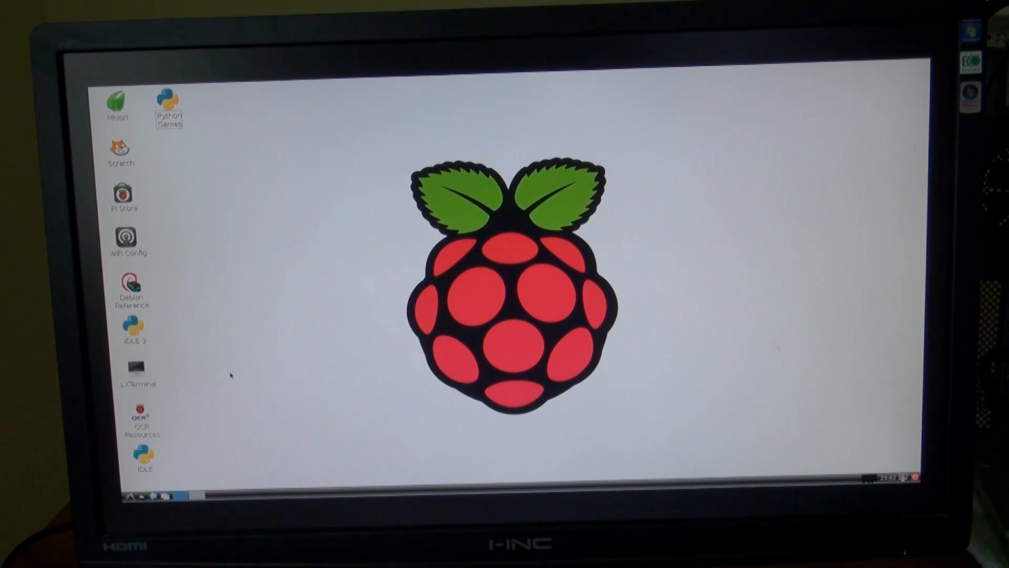
mouse_move(125, 386)
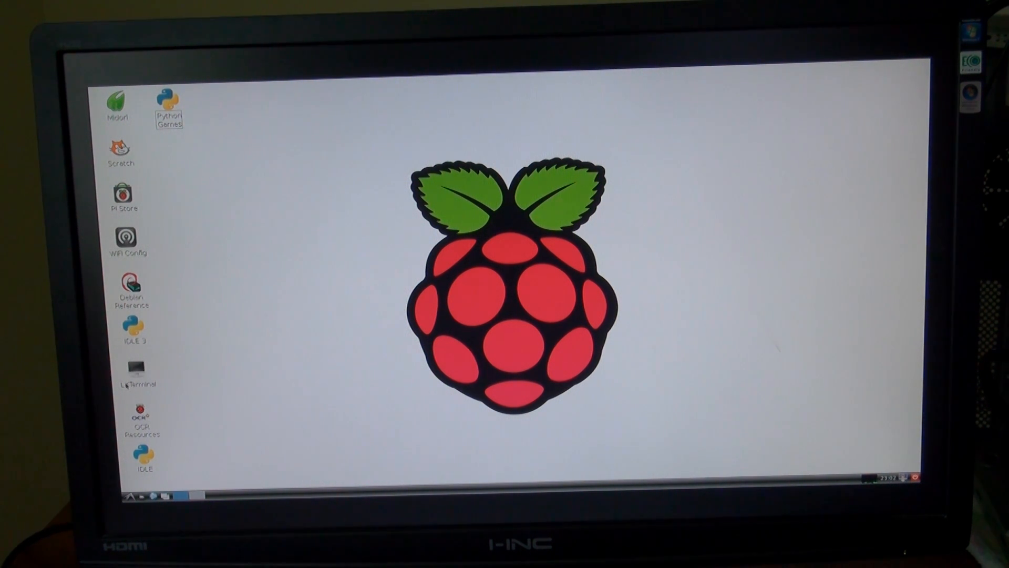
Launch LXTerminal from its desktop shortcut, giving a pi@raspberrypi shell prompt.
left_click(136, 373)
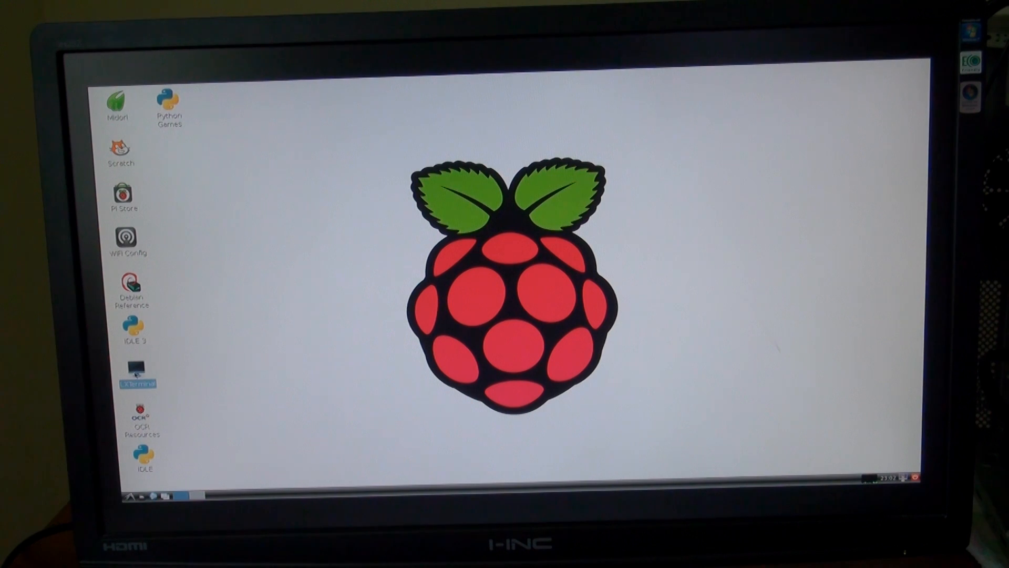
double_click(135, 370)
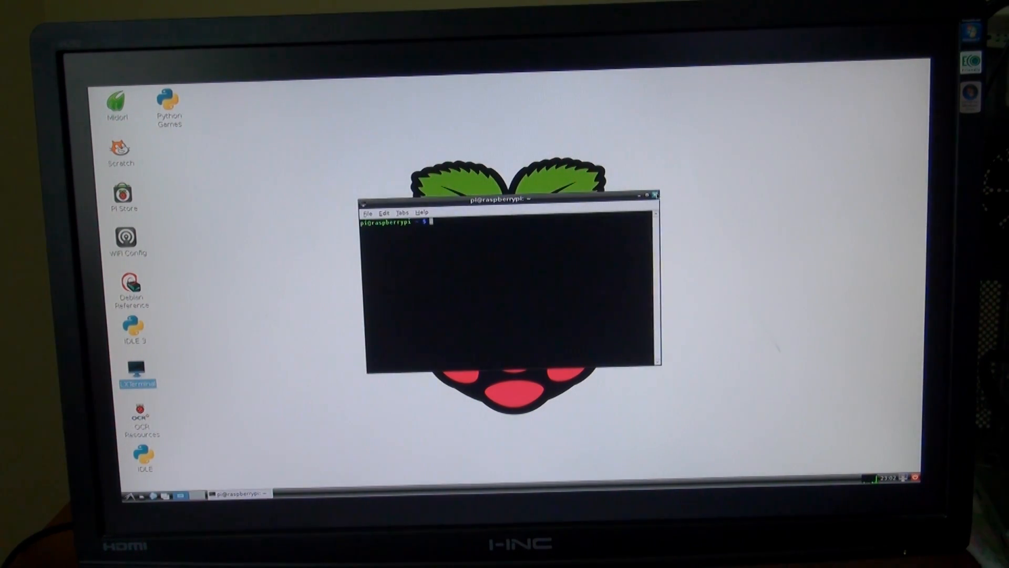
left_click(656, 193)
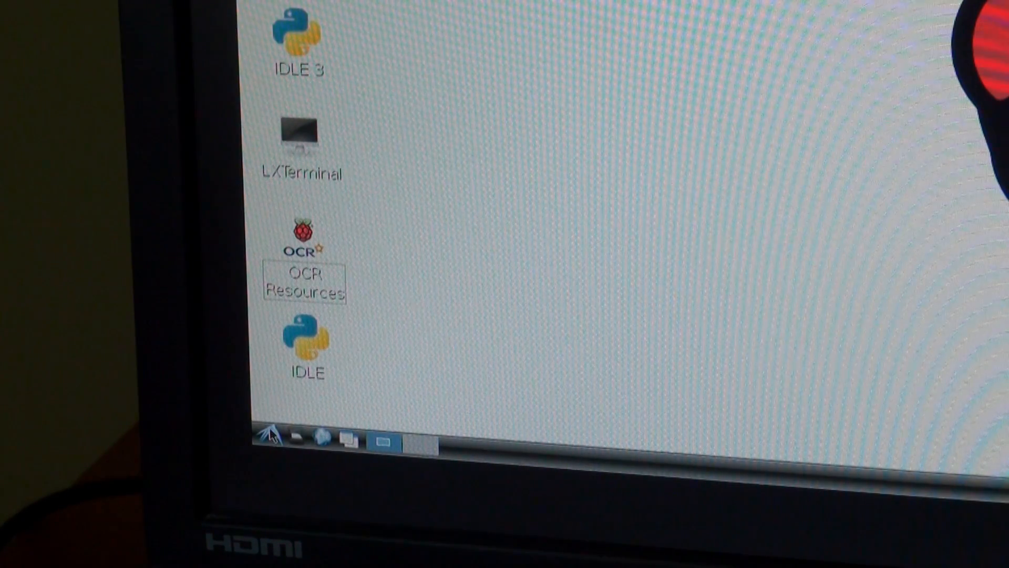
Open the LXDE application menu and show the Education submenu with Scratch and Squeak.
left_click(271, 440)
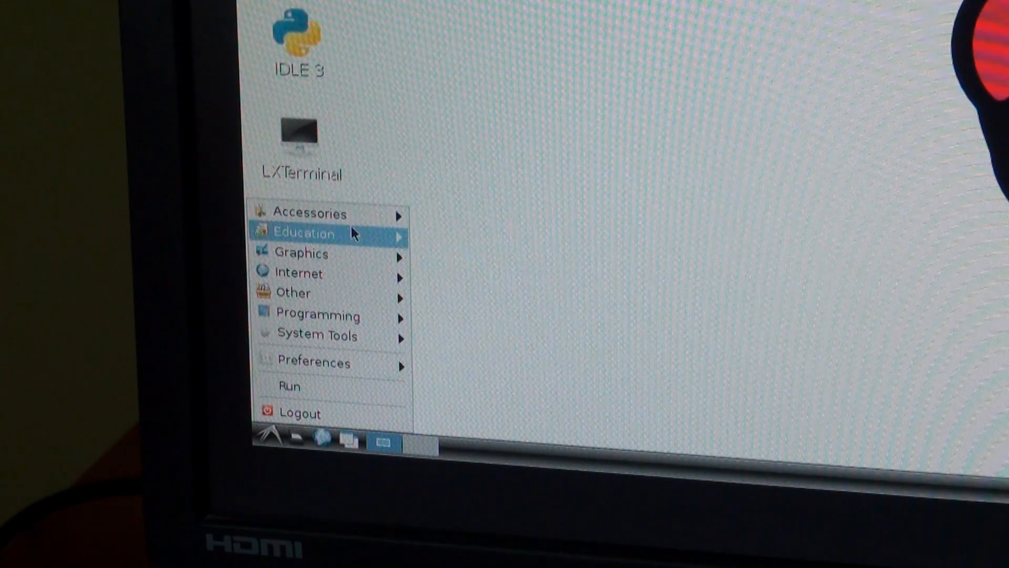
left_click(306, 233)
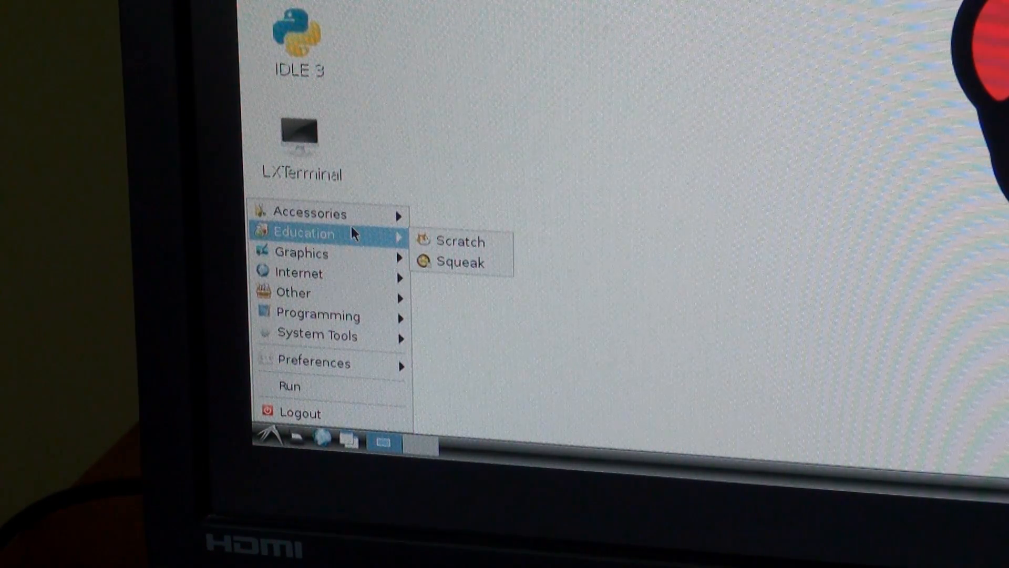
mouse_move(309, 253)
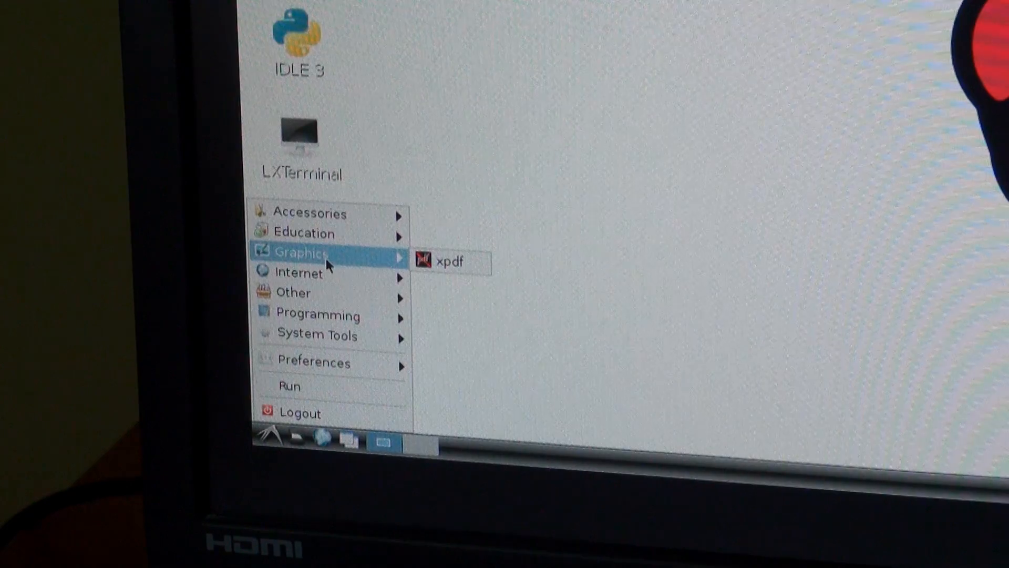
mouse_move(297, 273)
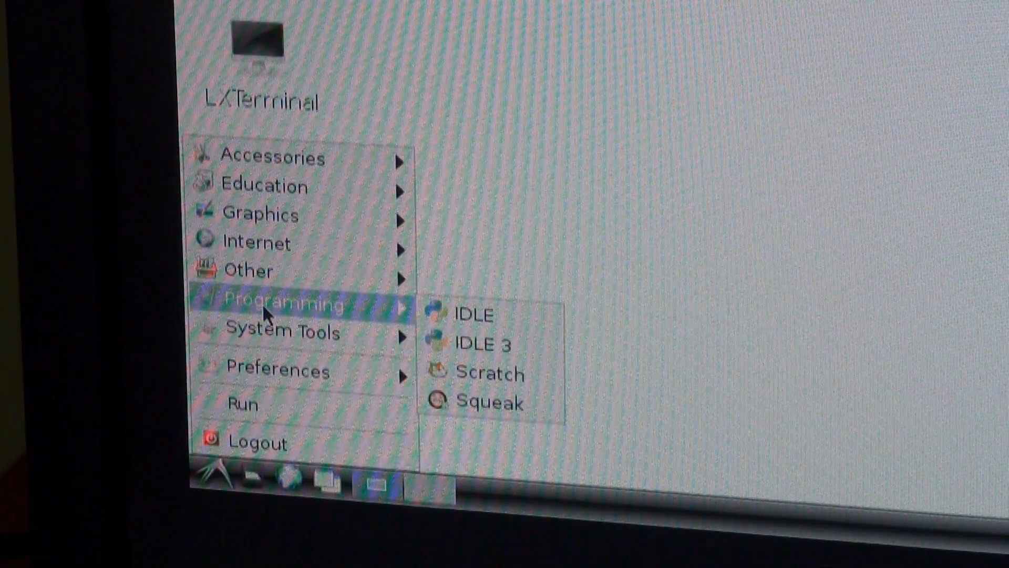
mouse_move(283, 333)
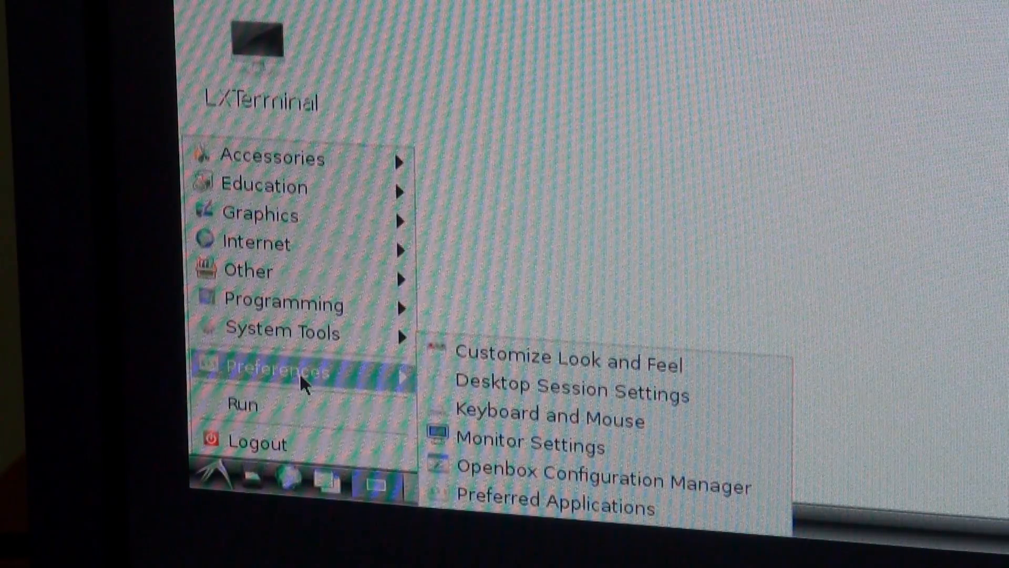
mouse_move(306, 367)
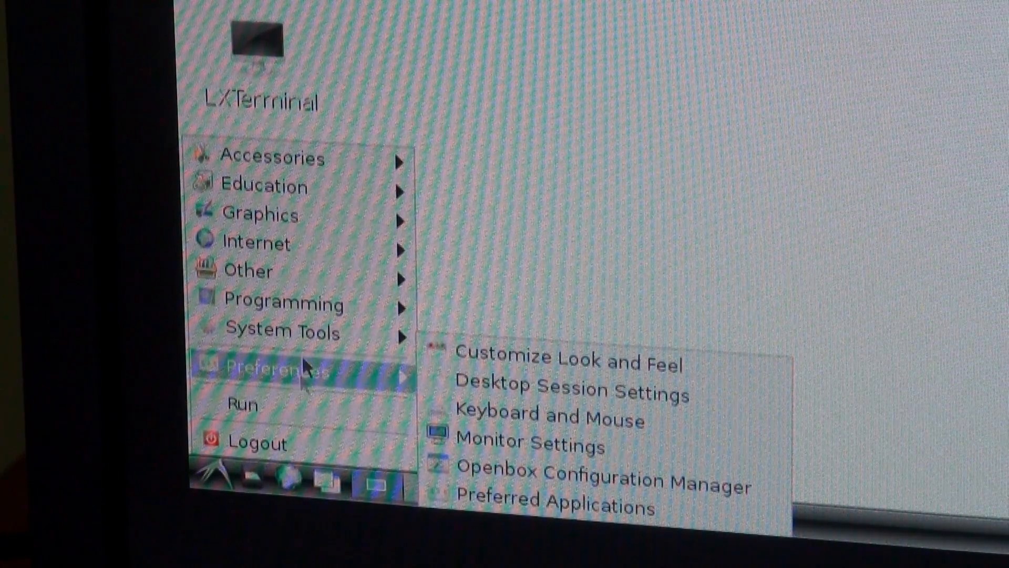